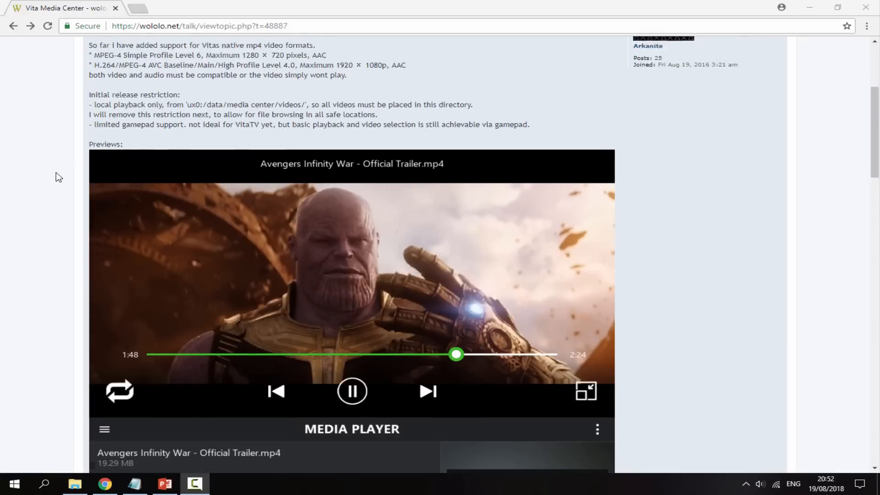
# Locate and open the Vita Media Center entry in the VitaDB list
pyautogui.scroll(-3)
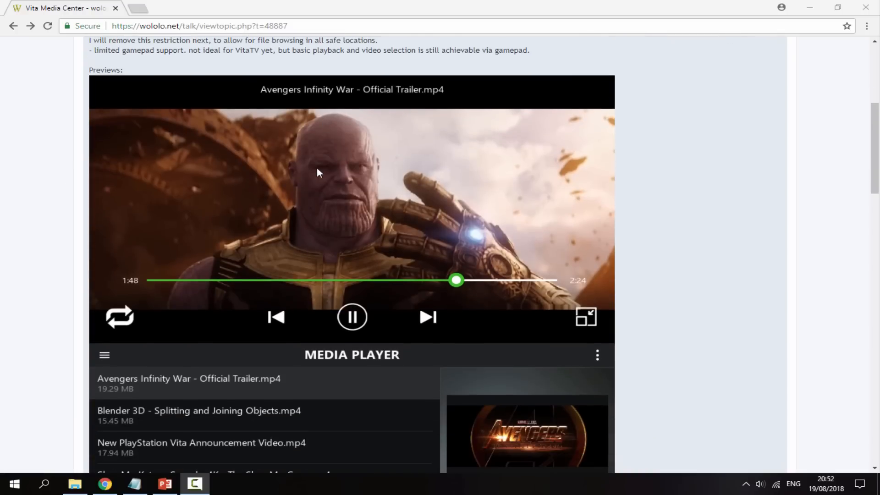
pyautogui.moveTo(270, 94)
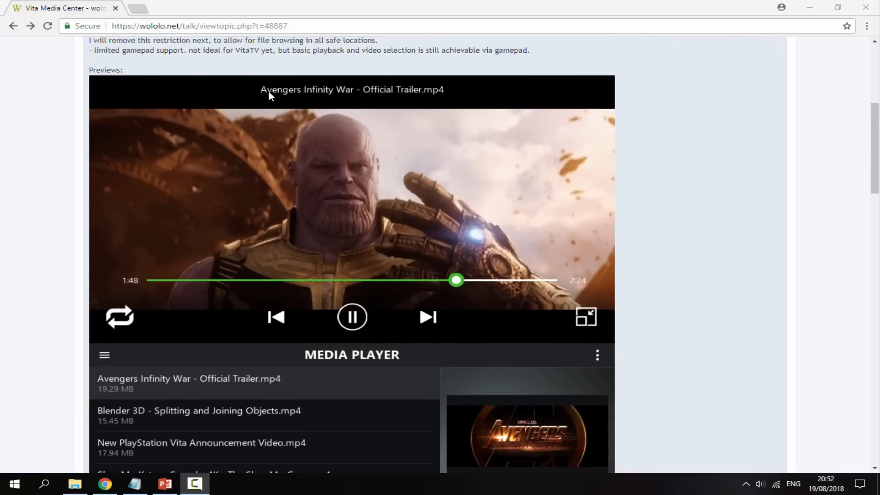
pyautogui.scroll(-3)
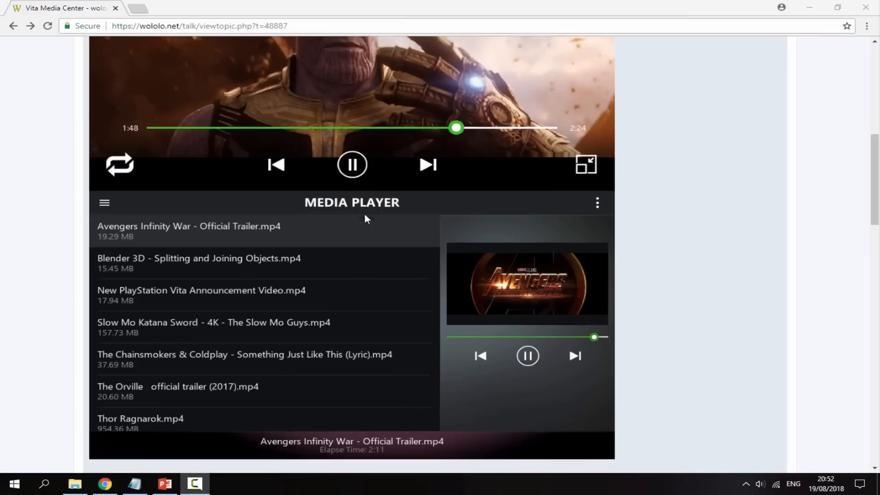
pyautogui.scroll(-3)
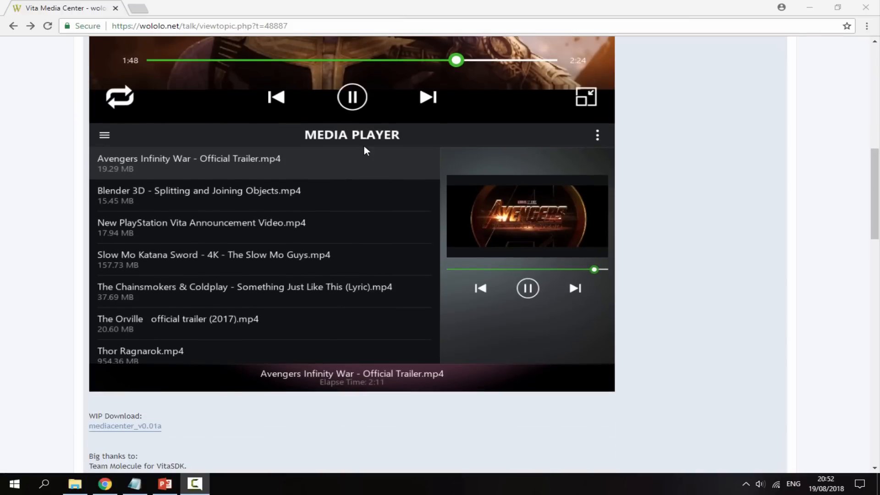
pyautogui.scroll(-3)
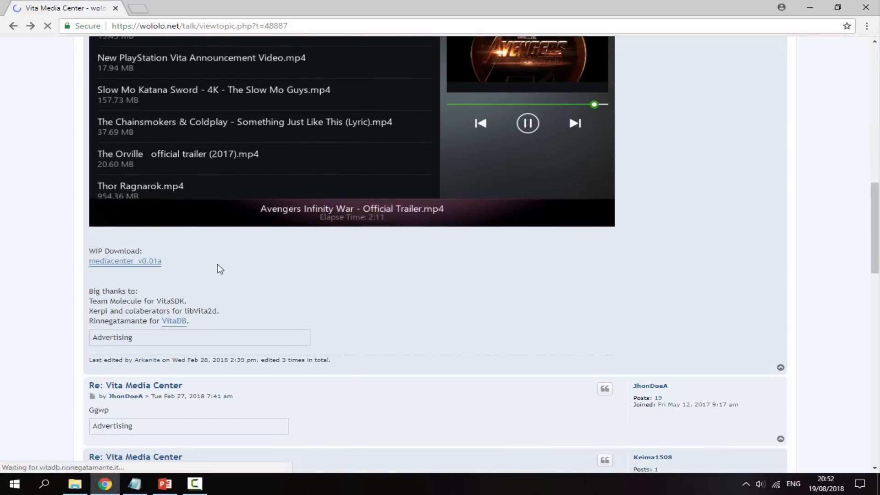
pyautogui.click(173, 321)
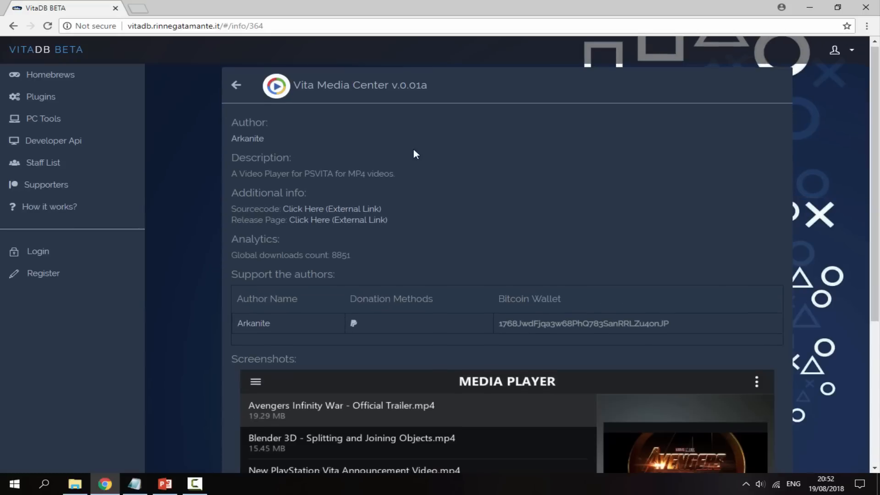
# Start the mediacenter.vpk download from the Download VPK link
pyautogui.scroll(-3)
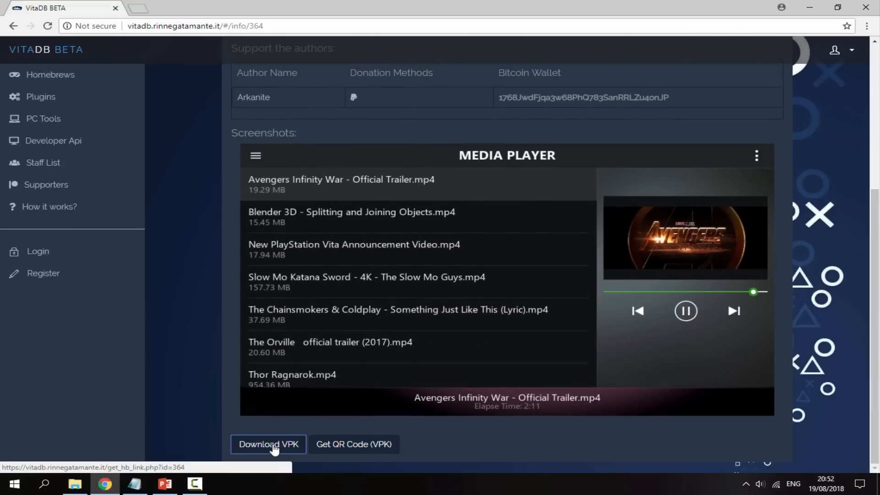
pyautogui.click(269, 444)
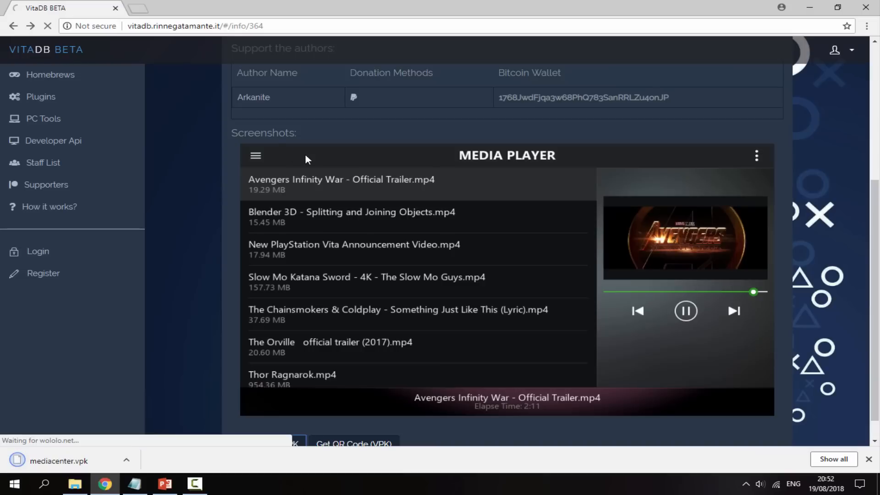
pyautogui.moveTo(314, 160)
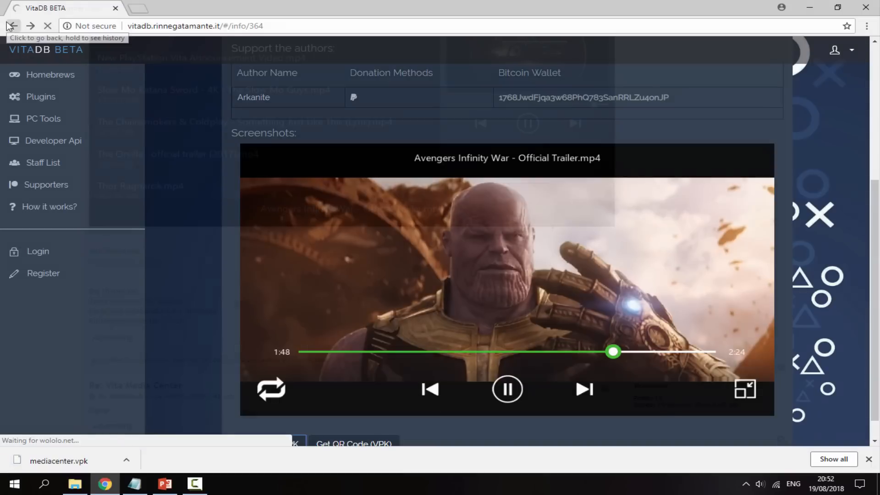
# Return to the wololo.net thread and highlight 'videos' in the ux0:/data/media center/videos/ path
pyautogui.click(9, 26)
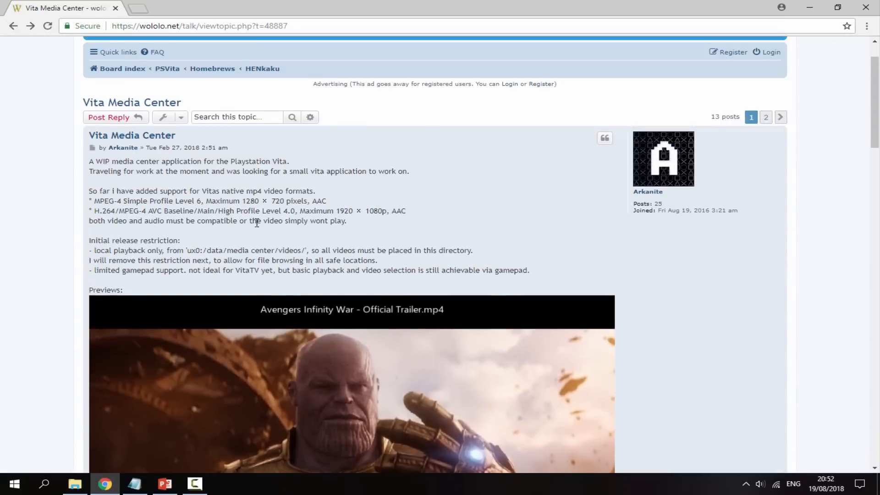
pyautogui.moveTo(211, 251)
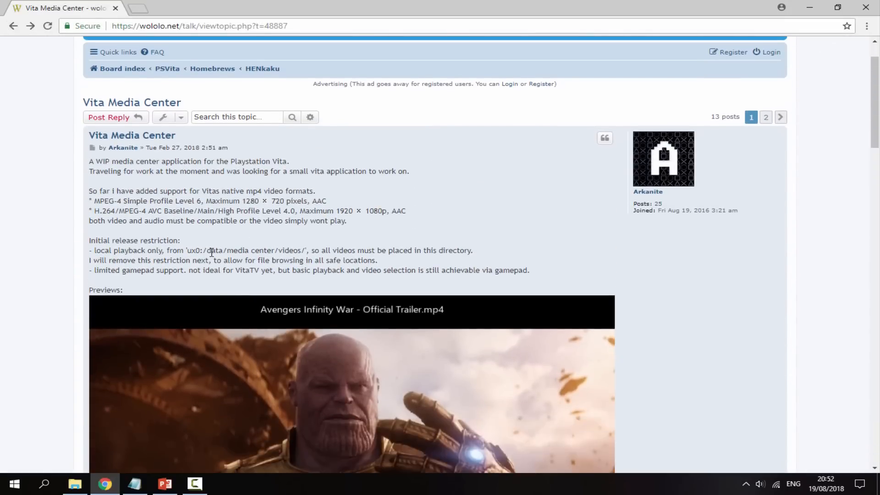
pyautogui.doubleClick(232, 250)
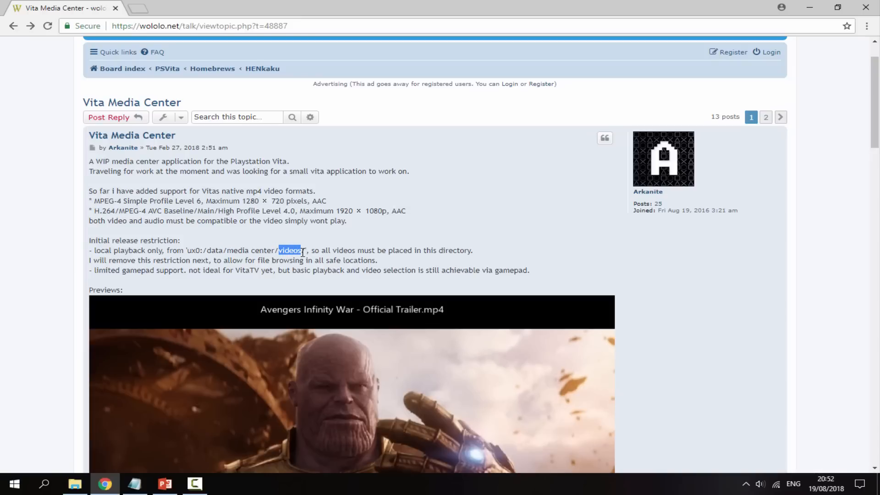
pyautogui.moveTo(308, 241)
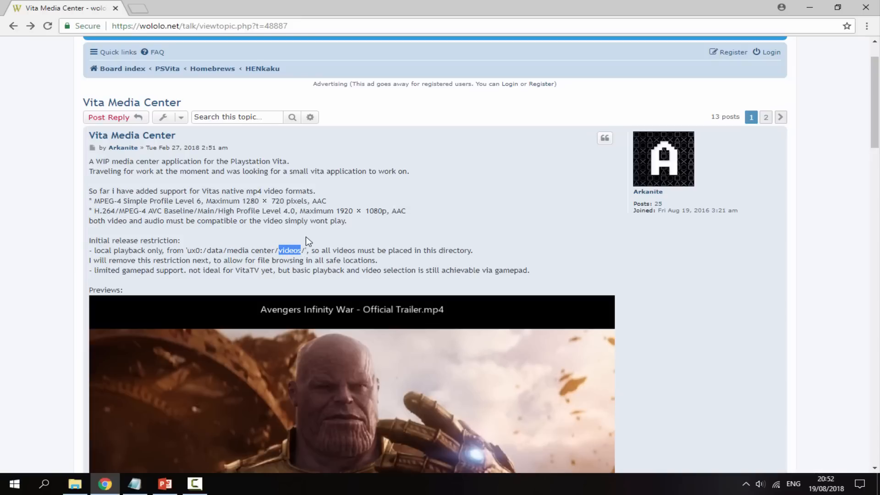
# Create a 'media center' folder in Downloads with a 'videos' folder inside it
pyautogui.click(75, 487)
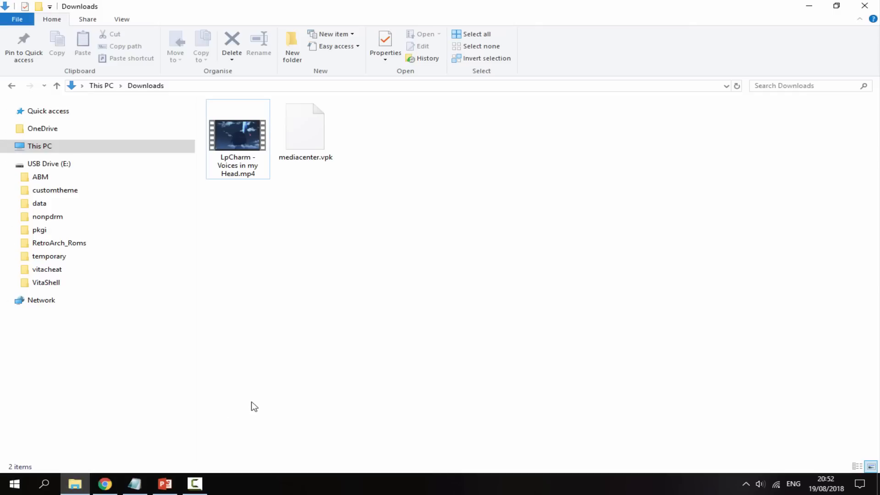
pyautogui.click(304, 129)
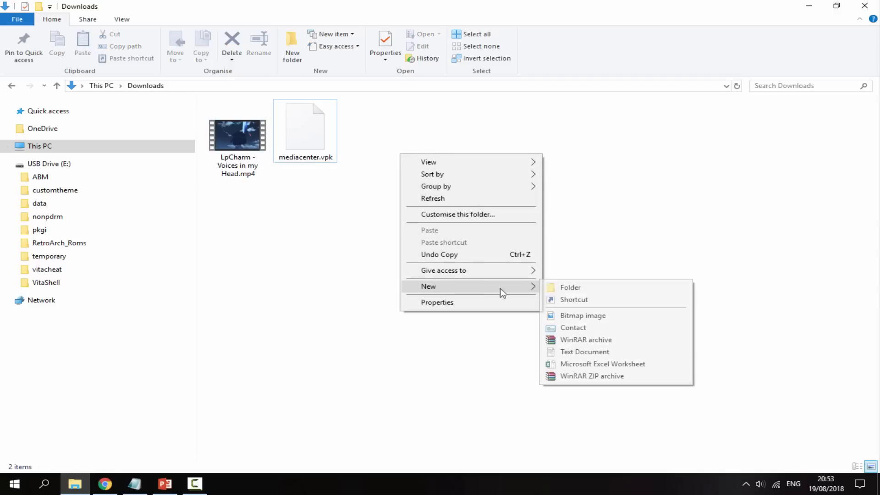
pyautogui.click(570, 287)
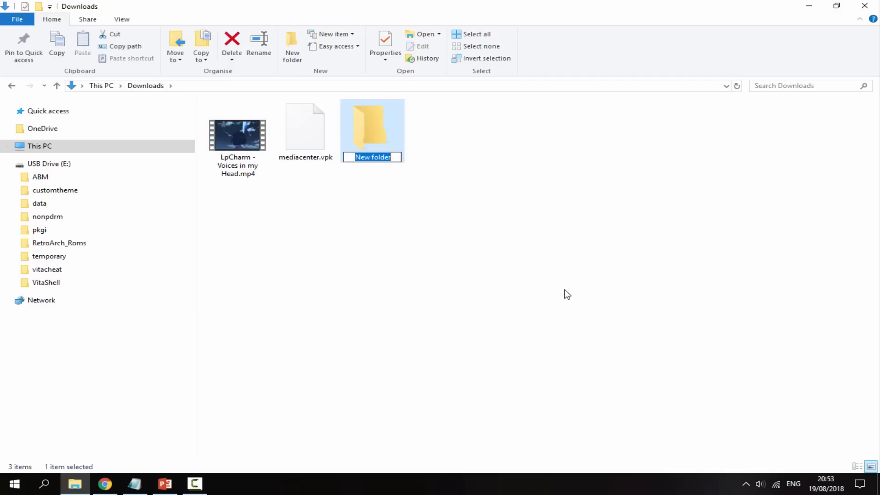
pyautogui.write('media cent')
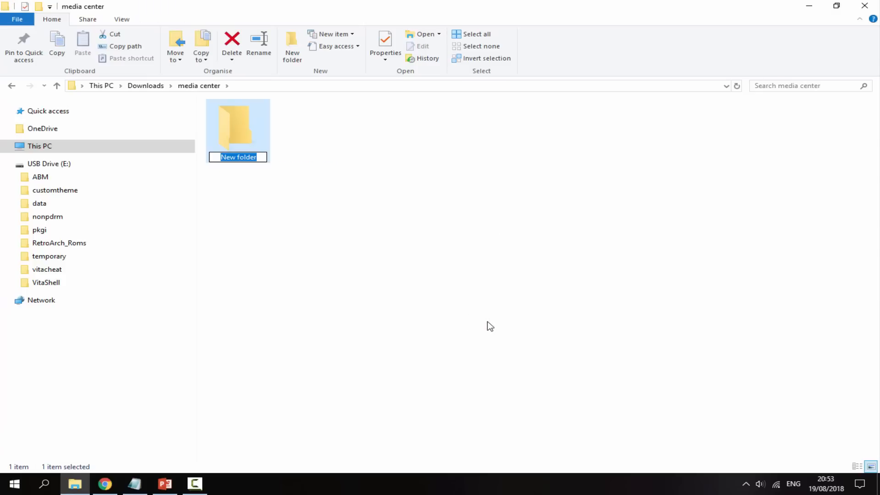
pyautogui.write('videos')
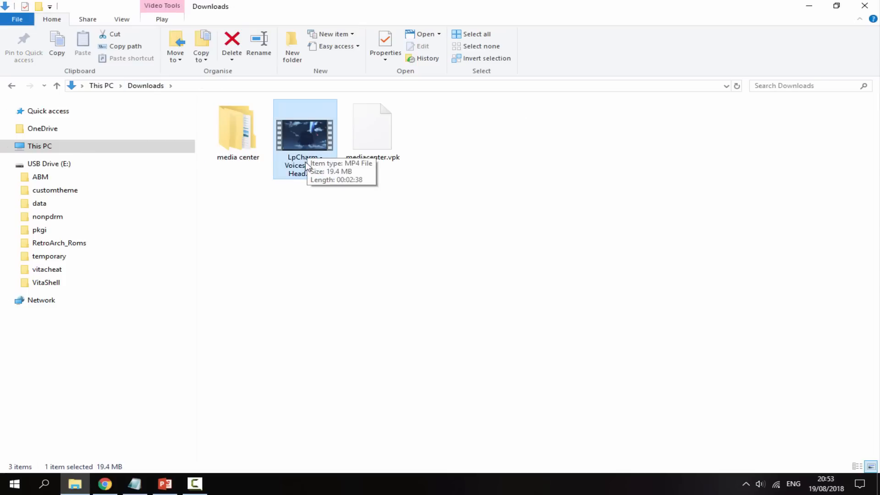
pyautogui.moveTo(323, 225)
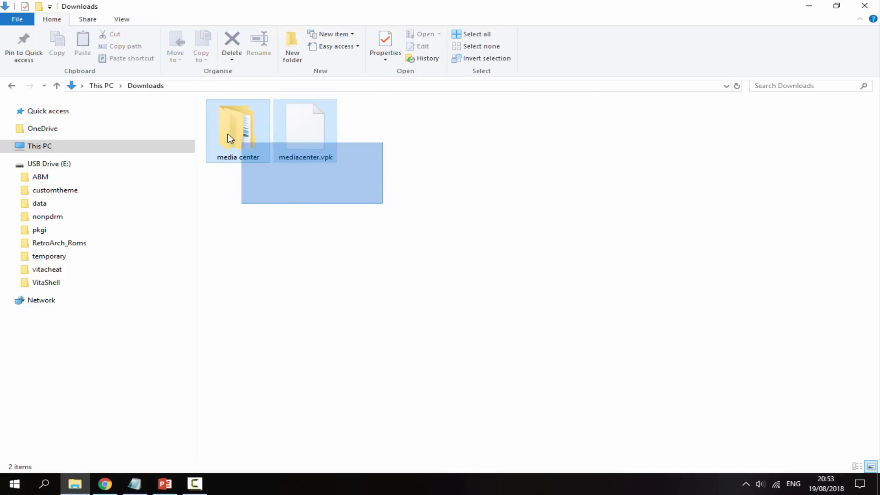
# Select the media center folder and mediacenter.vpk together in Downloads
pyautogui.click(311, 219)
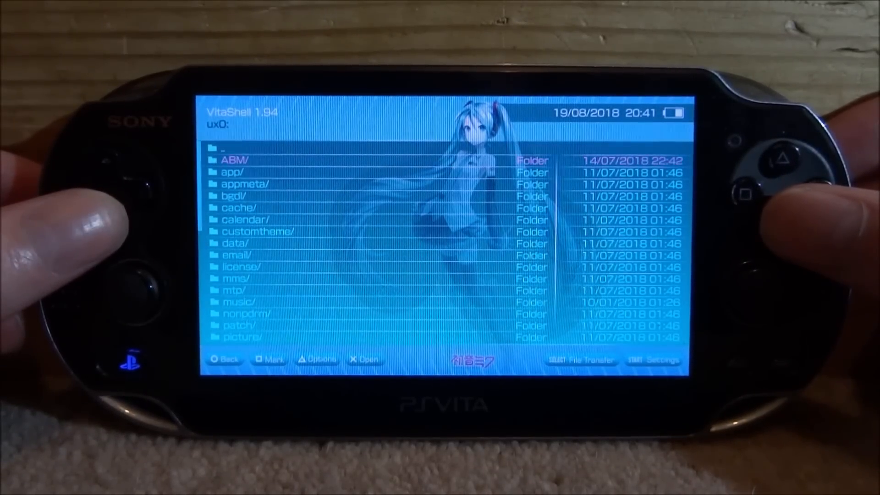
# Browse the ux0: root folder list in VitaShell
pyautogui.scroll(-3)
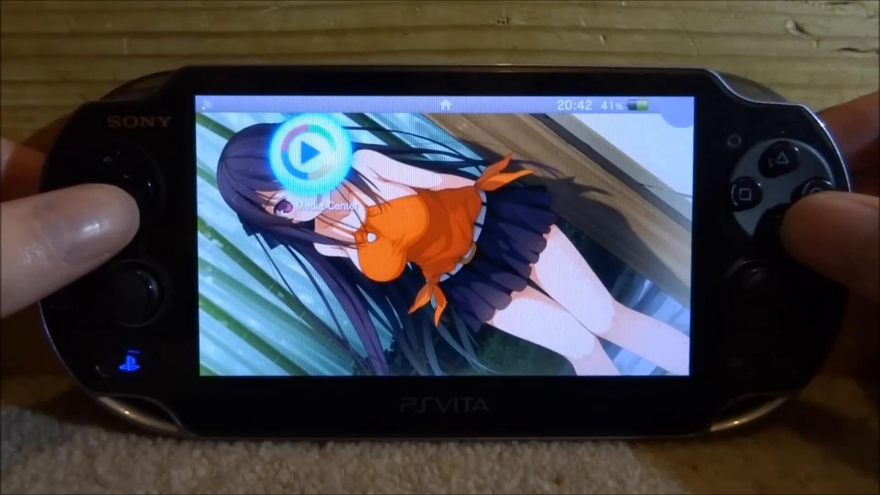
# Launch Media Center from the LiveArea and play LpCharm - Voices in my Head.mp4
pyautogui.click(306, 151)
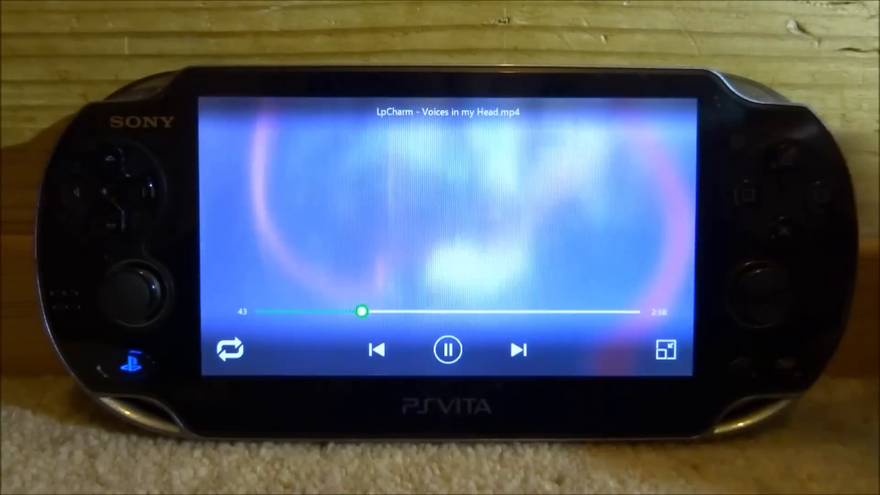
pyautogui.click(449, 349)
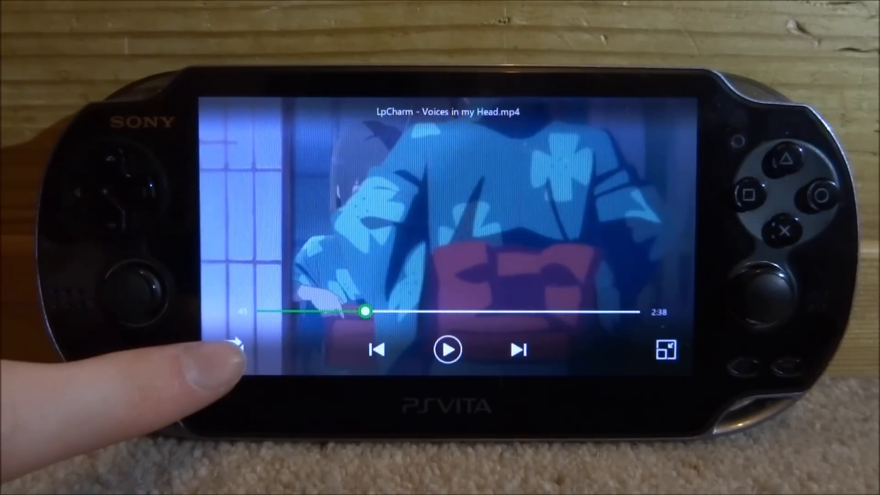
pyautogui.click(230, 349)
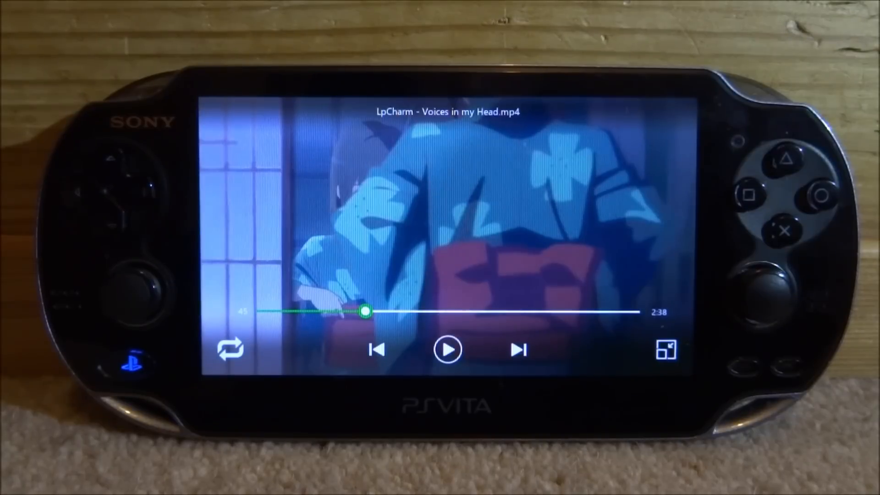
pyautogui.click(667, 348)
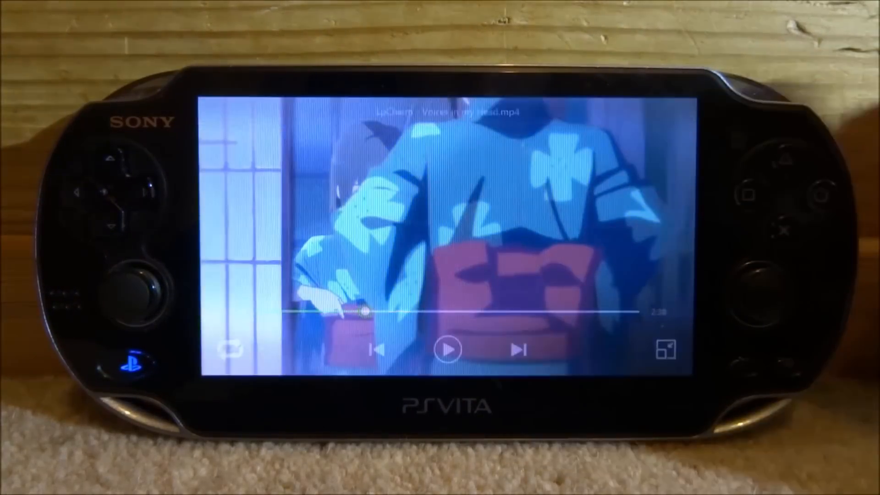
pyautogui.click(449, 349)
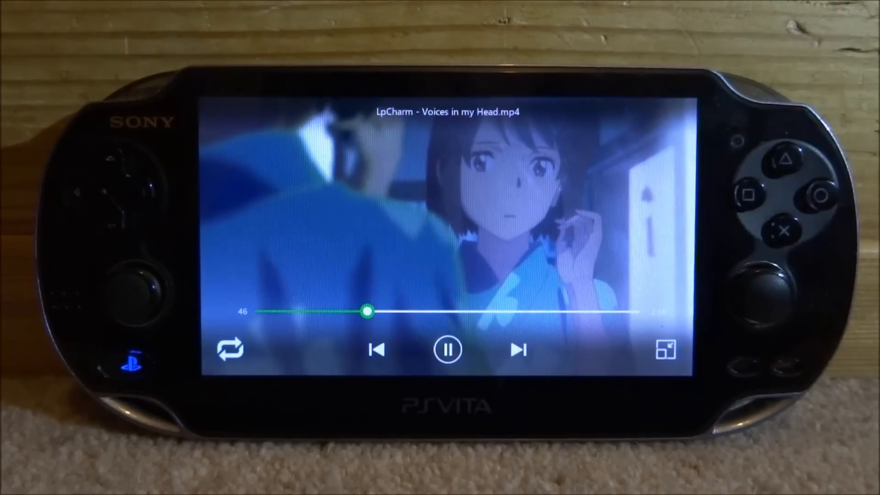